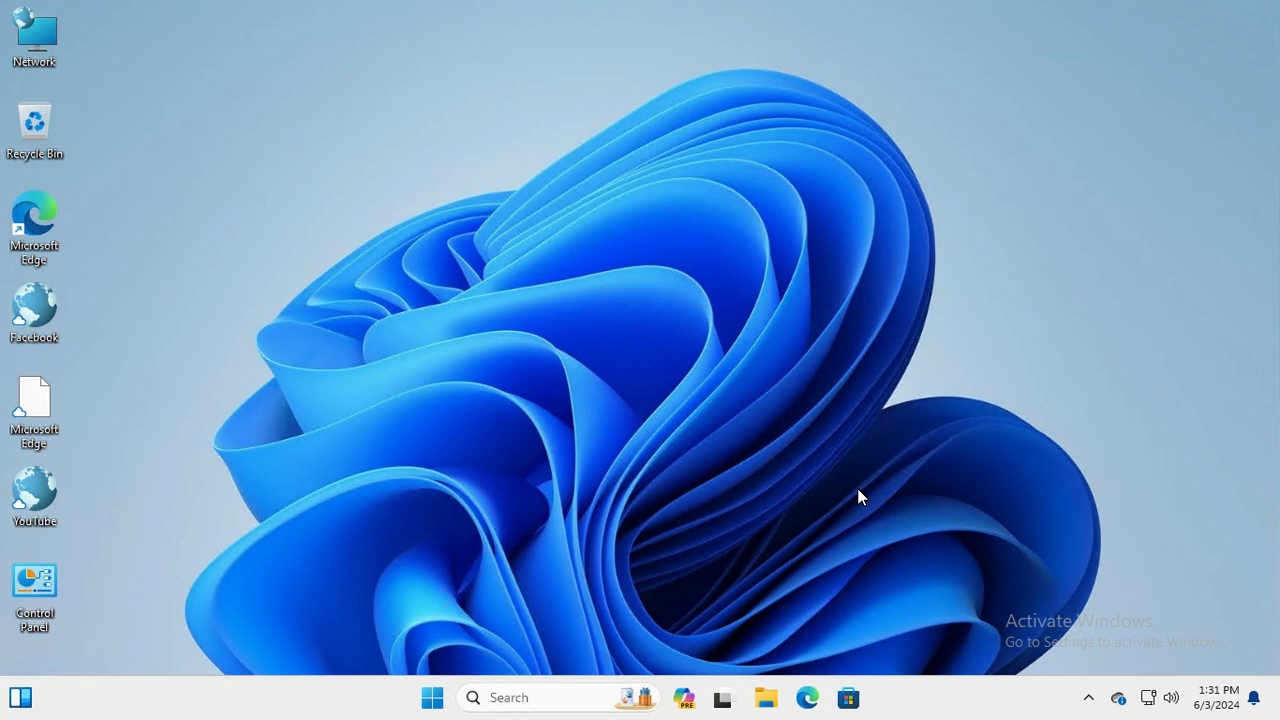
Open the Start menu, close it, then reopen it to show pinned apps.
left_click(34, 587)
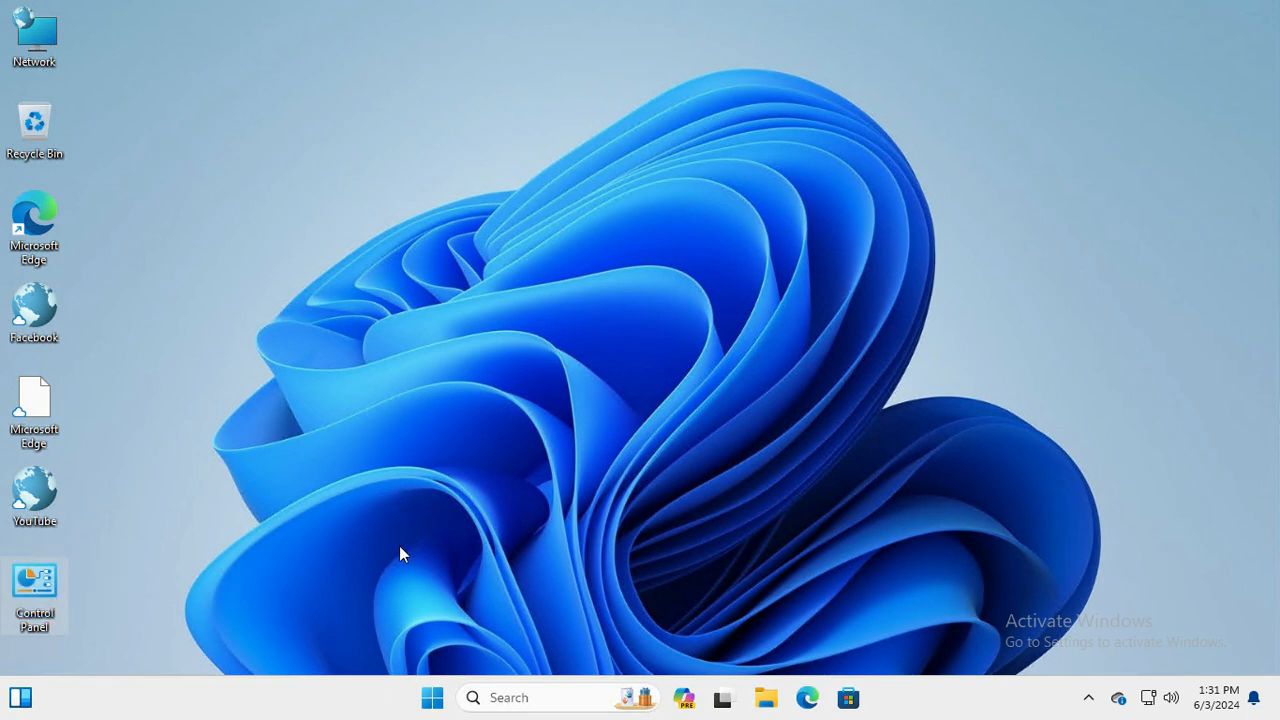
left_click(432, 697)
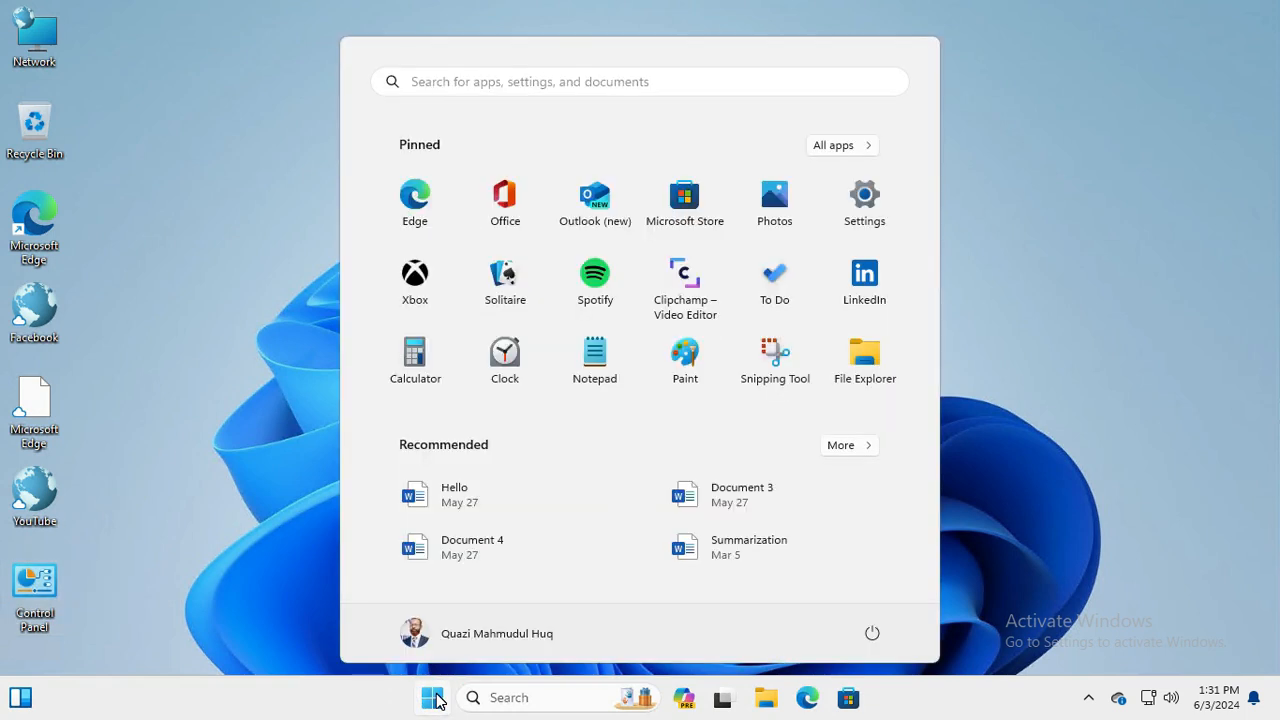
mouse_move(594, 360)
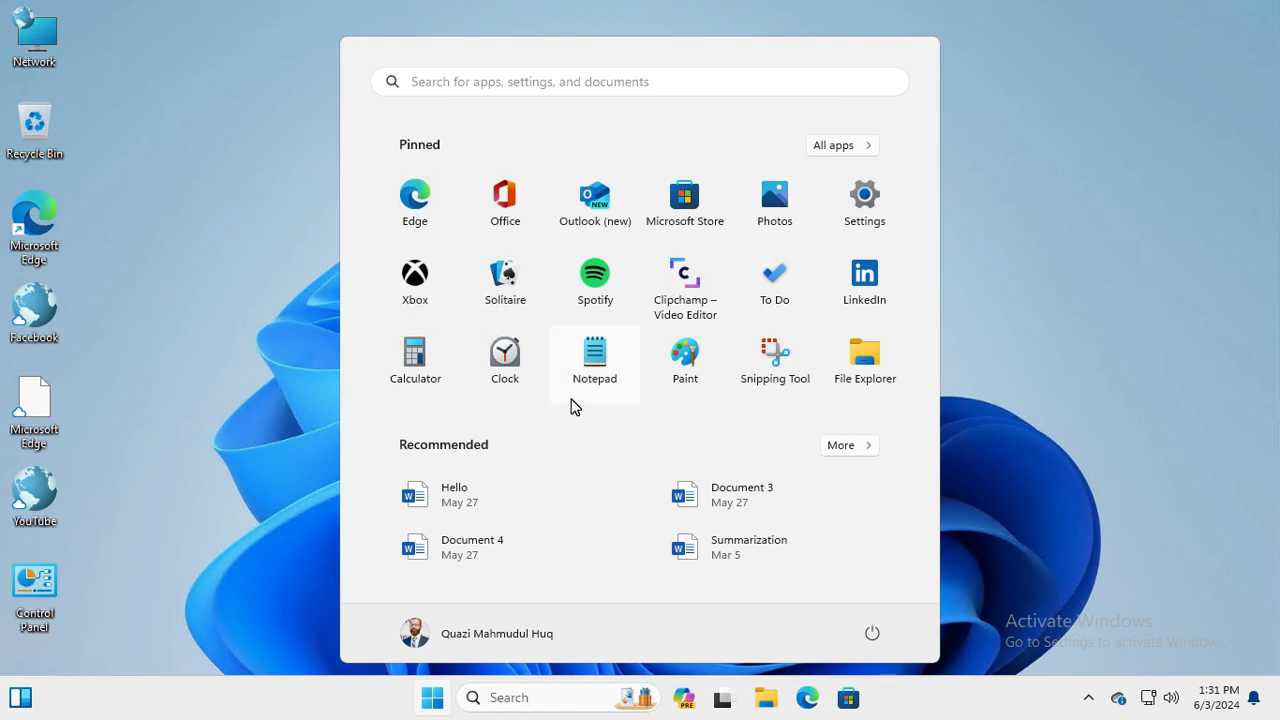
left_click(432, 697)
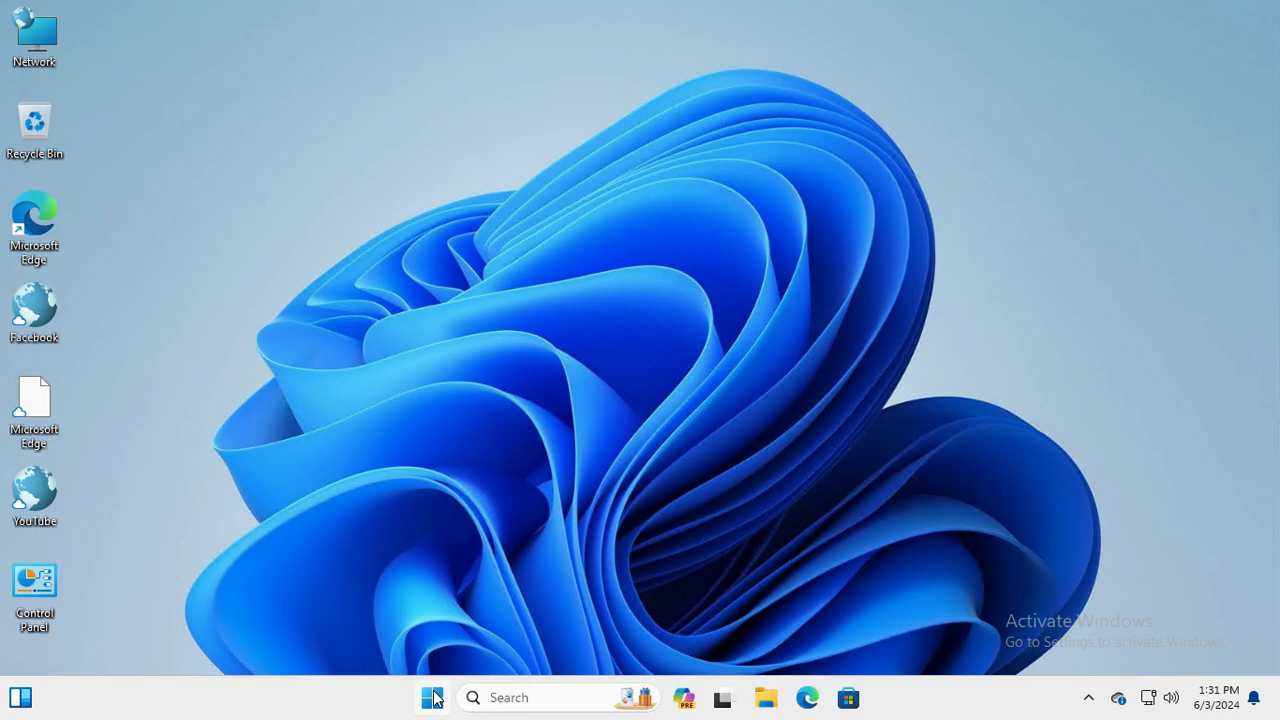
left_click(432, 697)
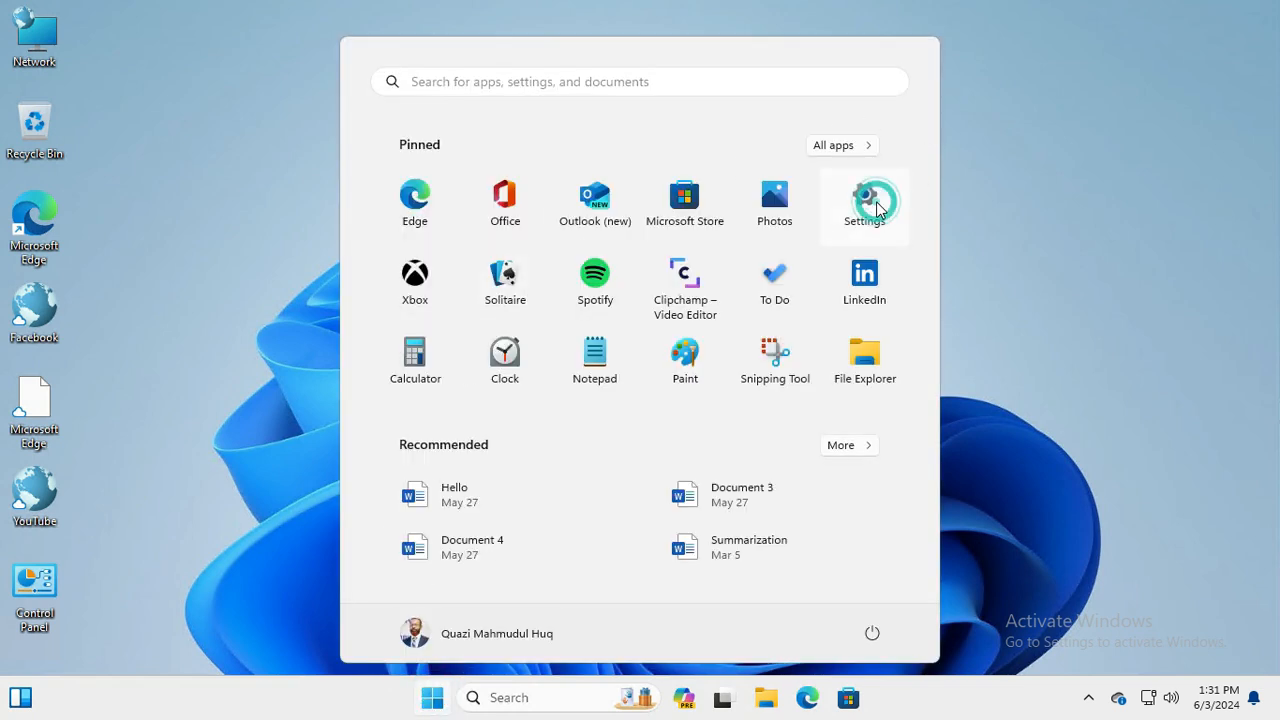
Launch Settings from Start and go to the Personalization page.
left_click(864, 204)
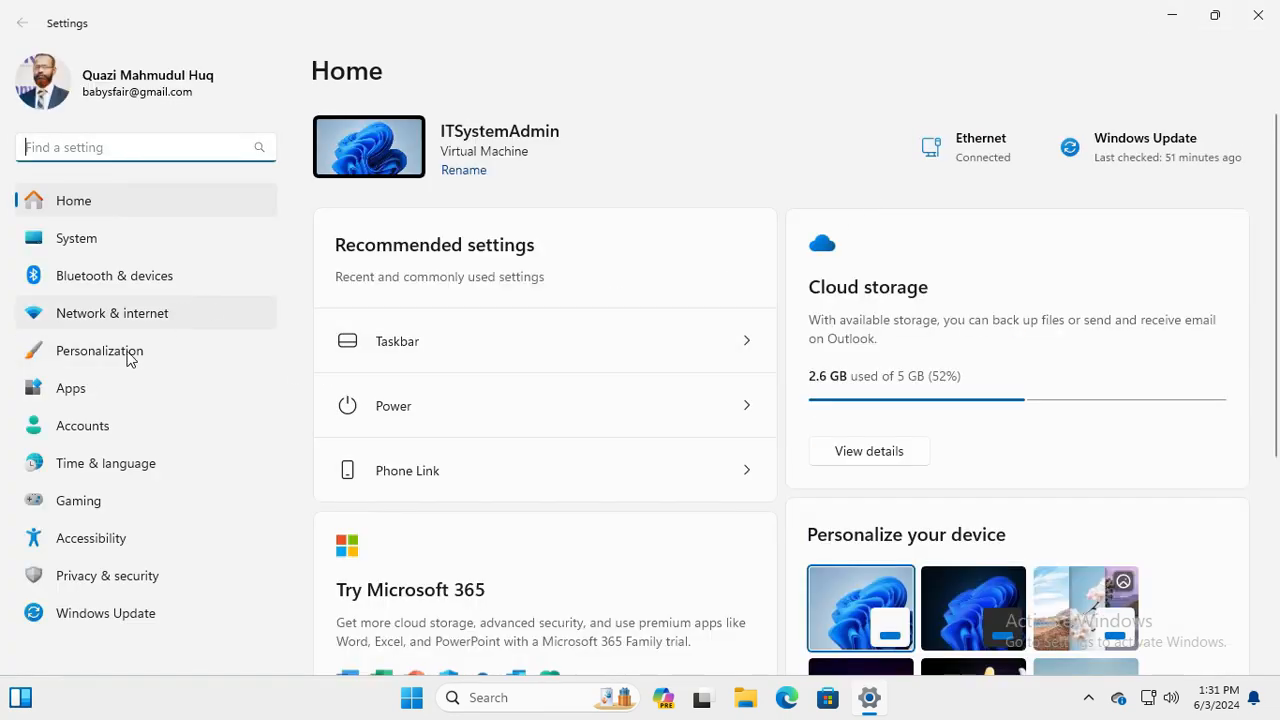
left_click(99, 350)
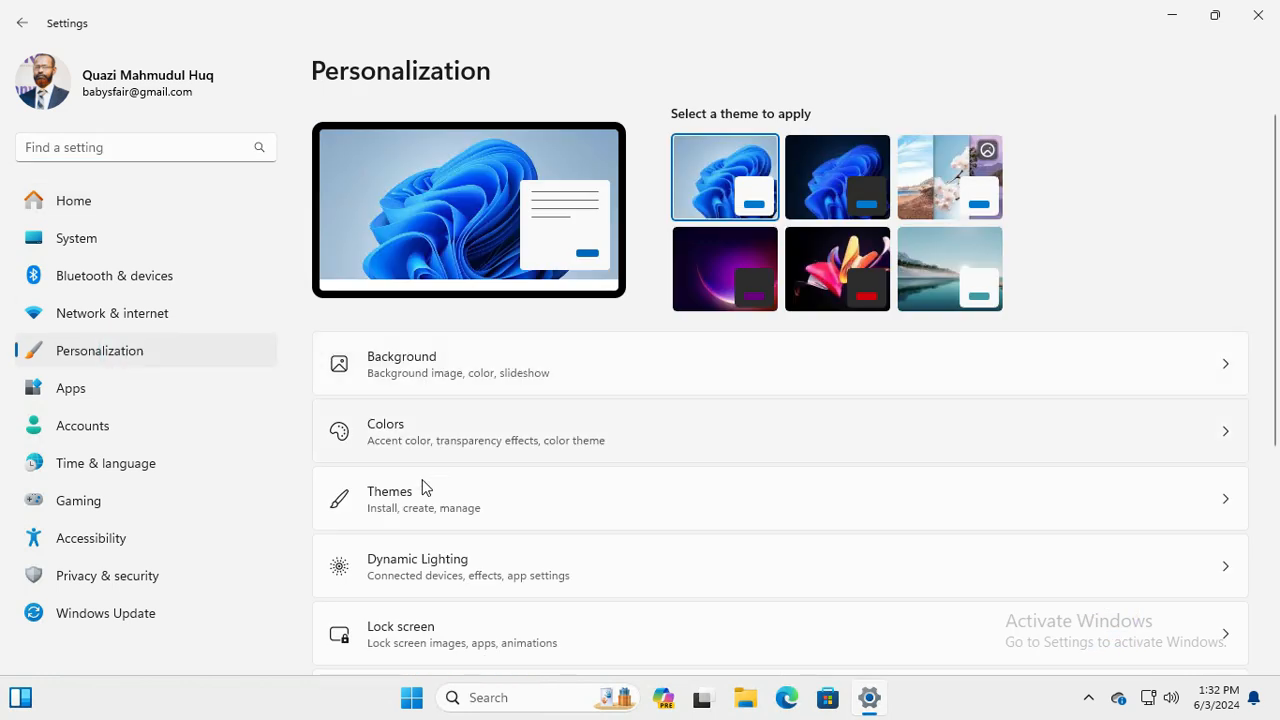
mouse_move(421, 497)
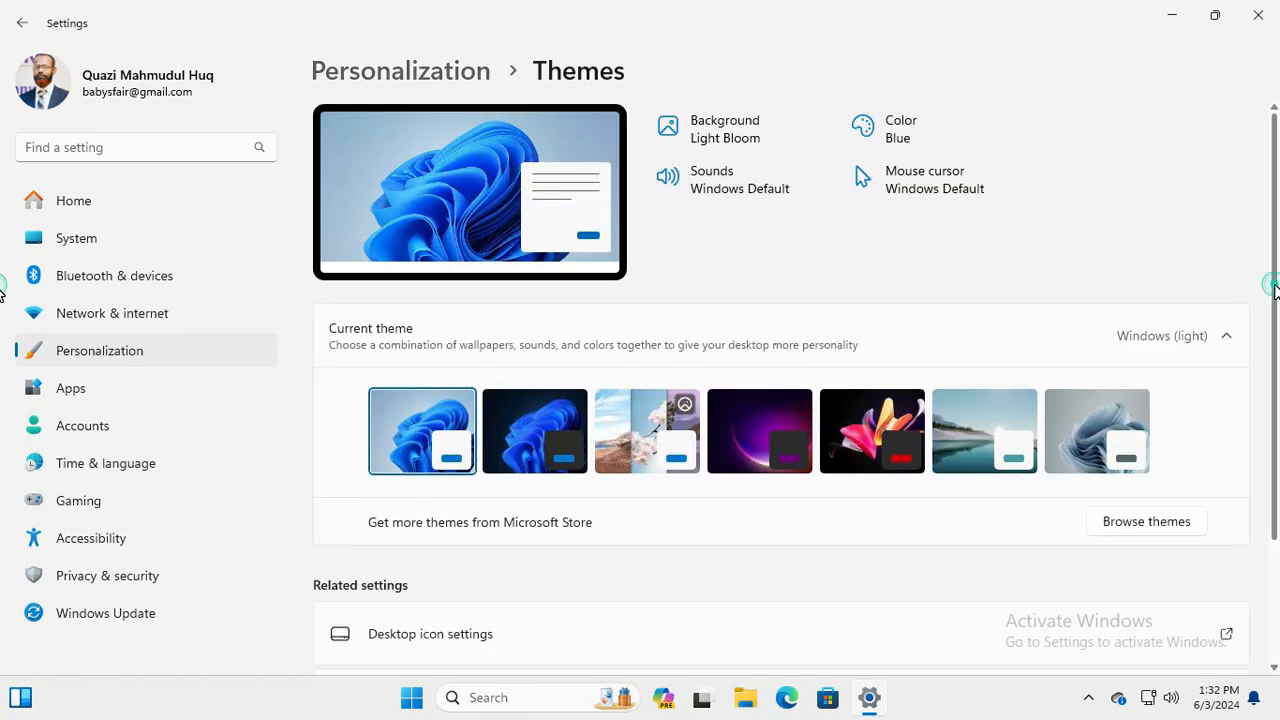
scroll("down", 3)
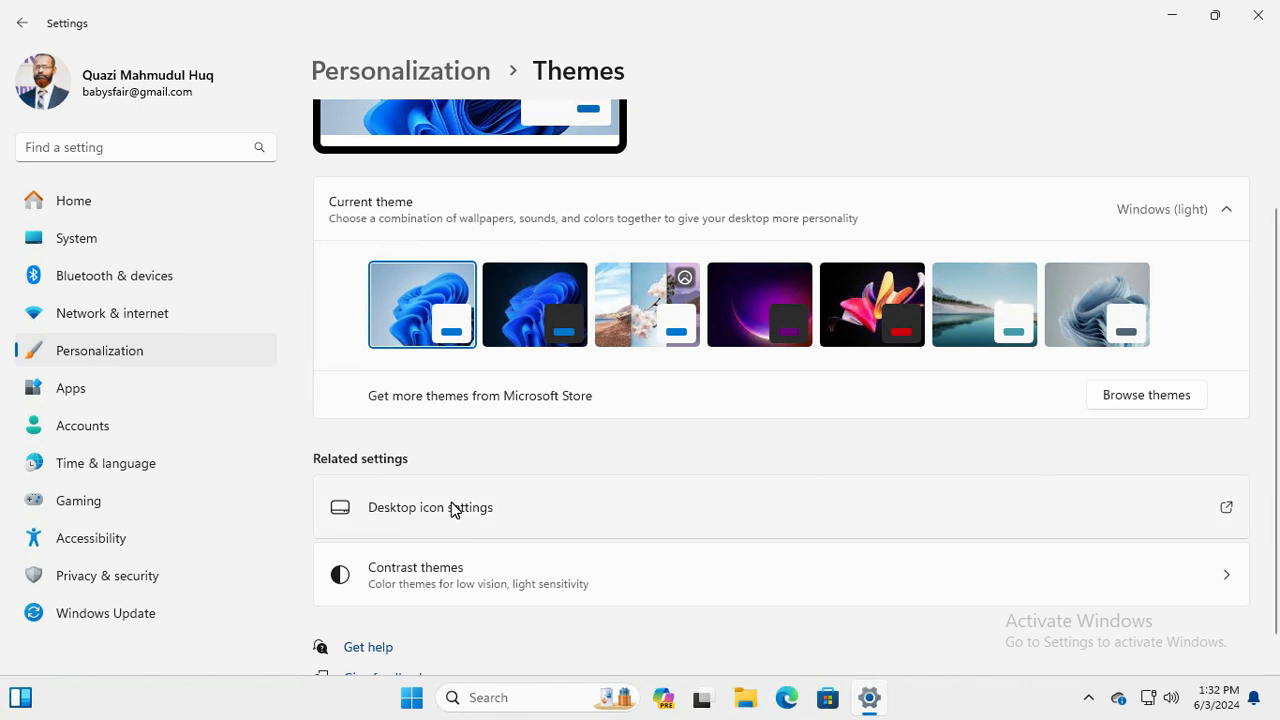
mouse_move(400, 518)
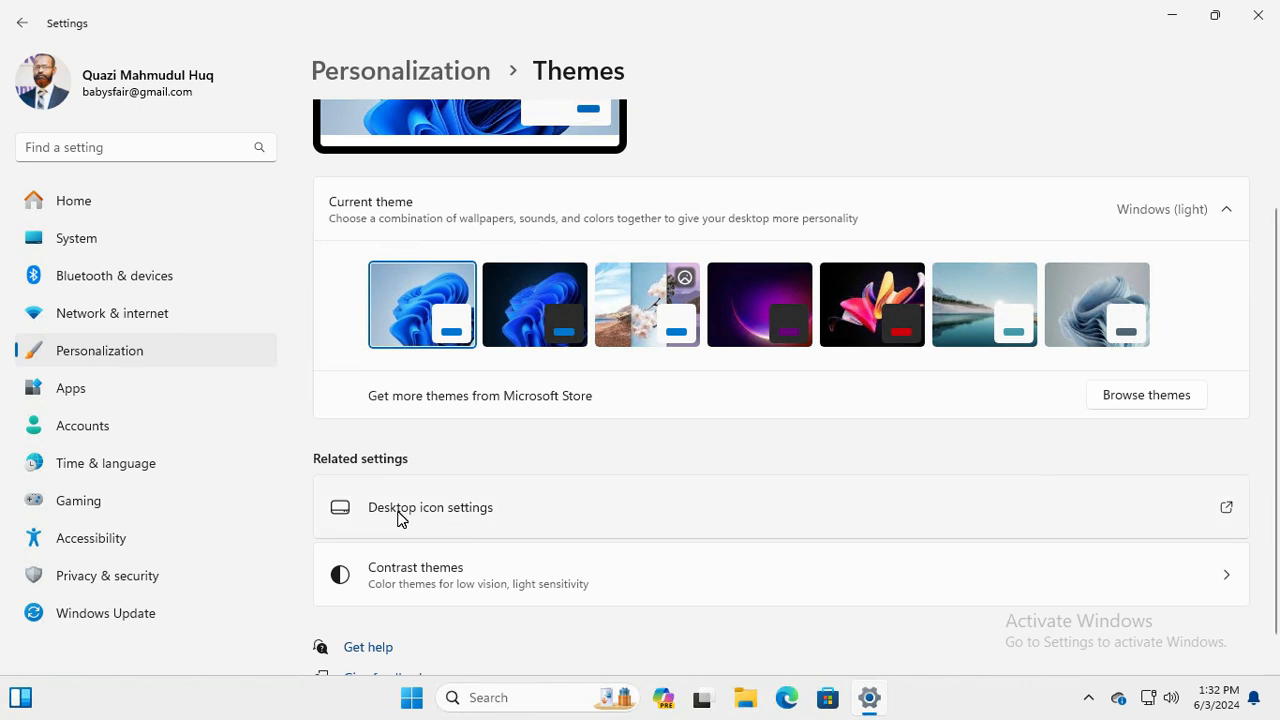
mouse_move(455, 512)
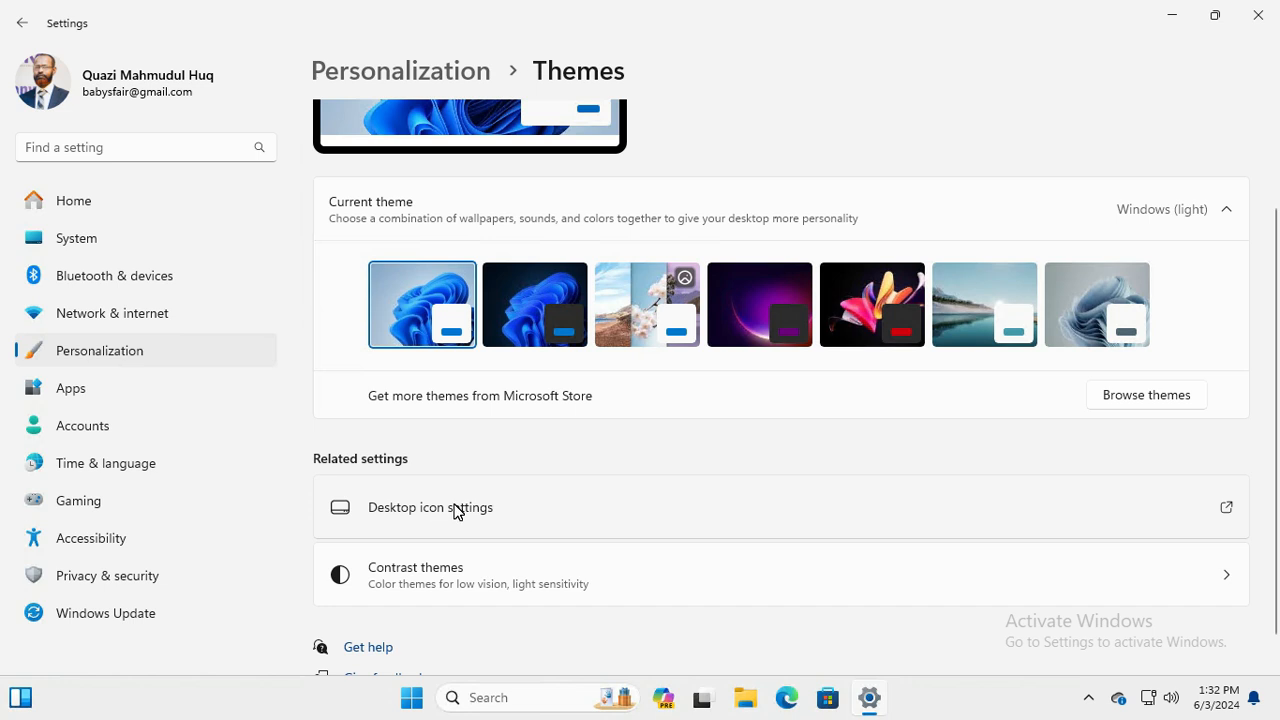
mouse_move(400, 515)
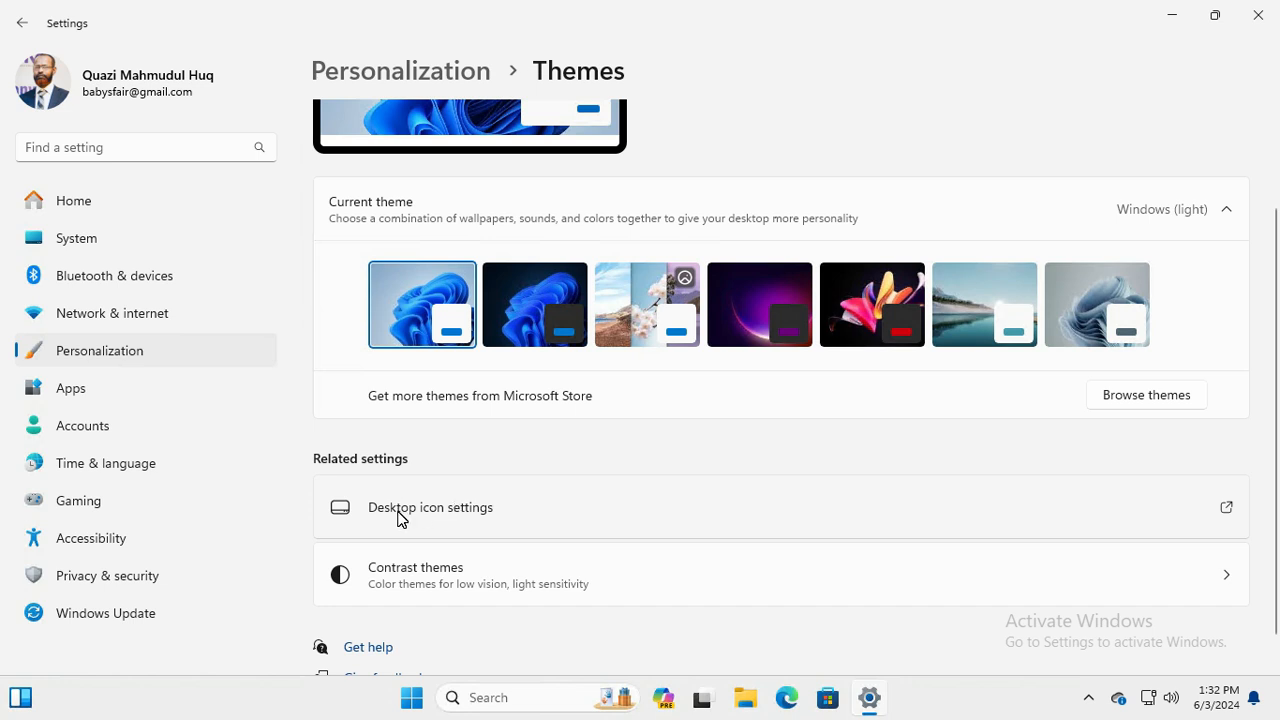
Open Desktop Icon Settings and uncheck Control Panel, leaving Recycle Bin and Network.
left_click(430, 507)
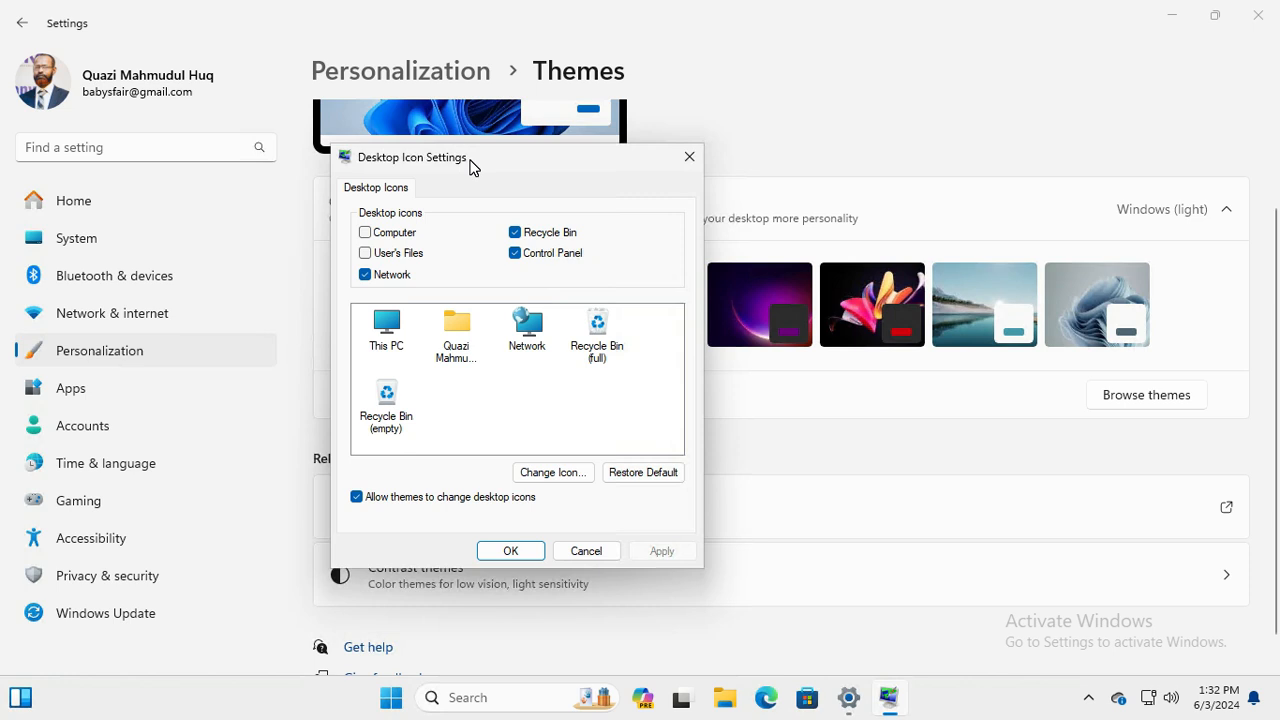
mouse_move(412, 217)
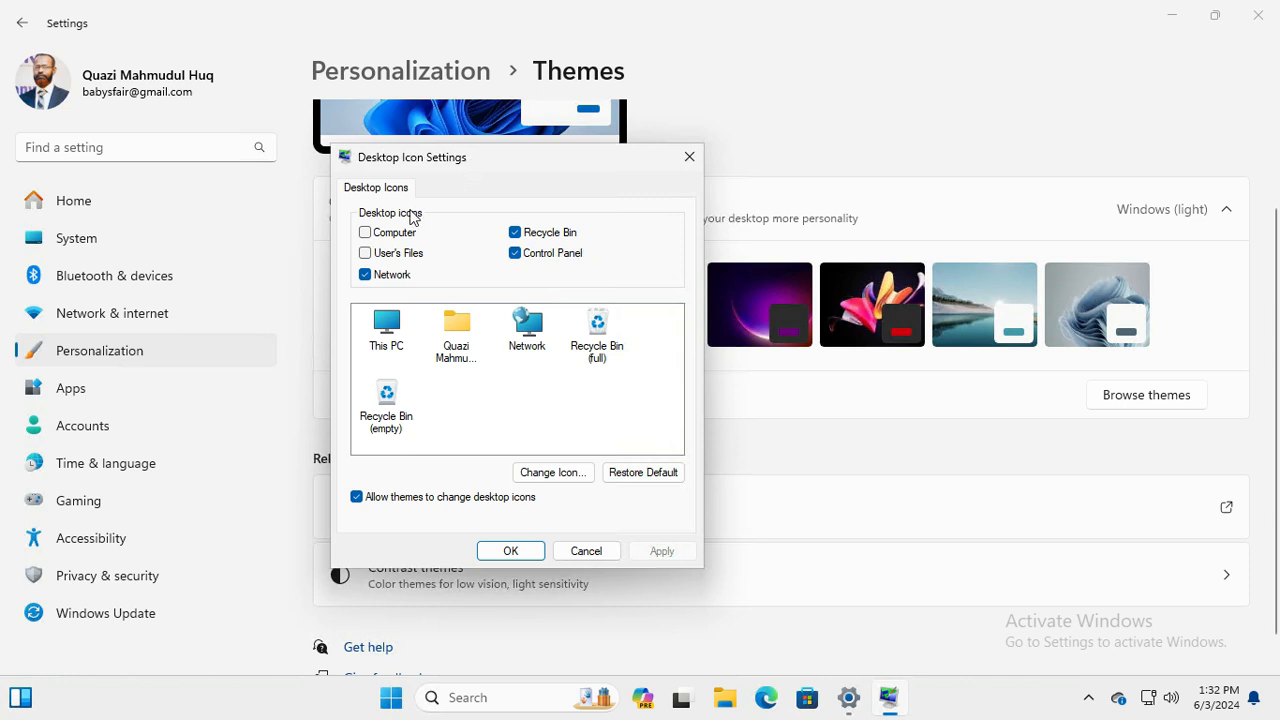
left_click(514, 252)
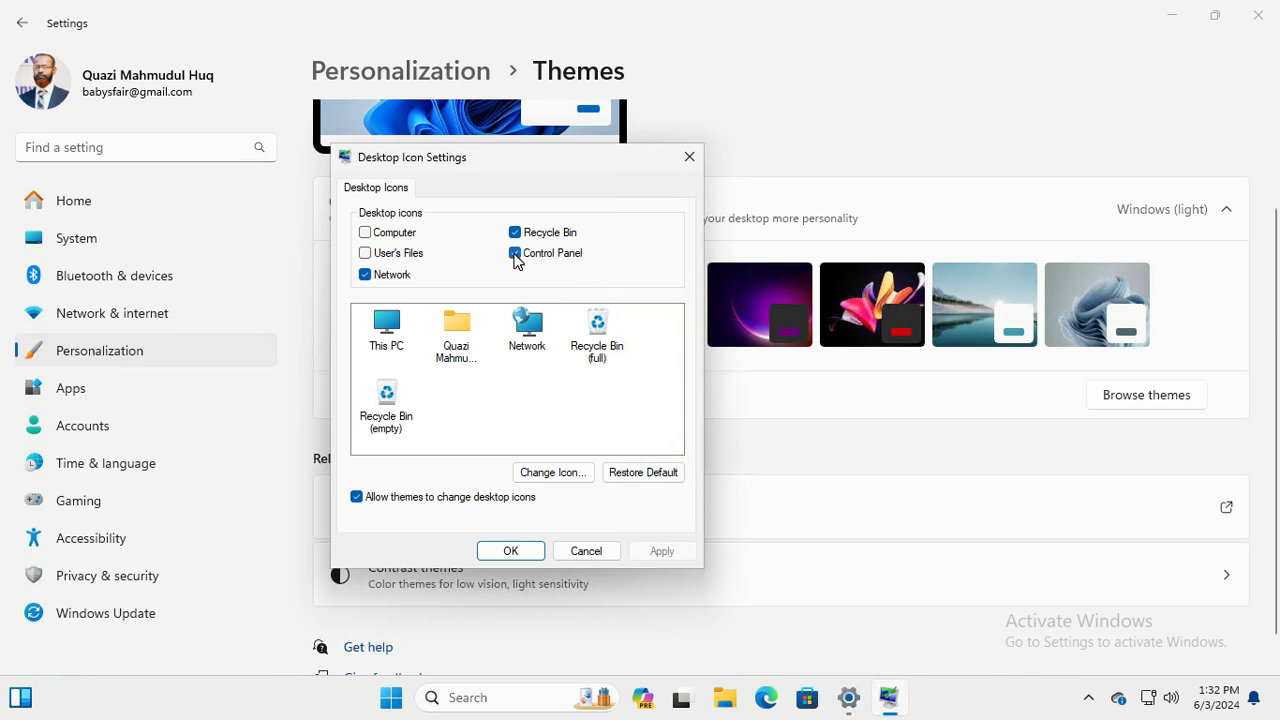
left_click(514, 252)
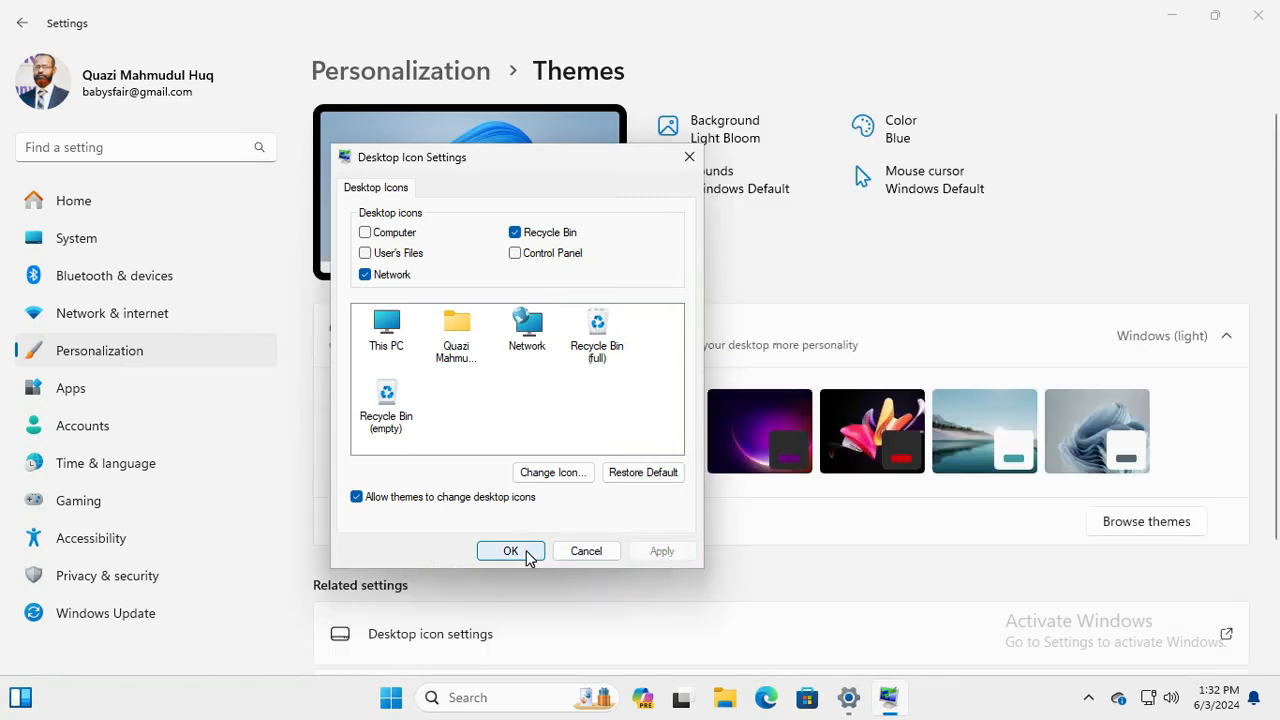
Confirm with OK so the desktop shows only Network and Recycle Bin.
left_click(510, 551)
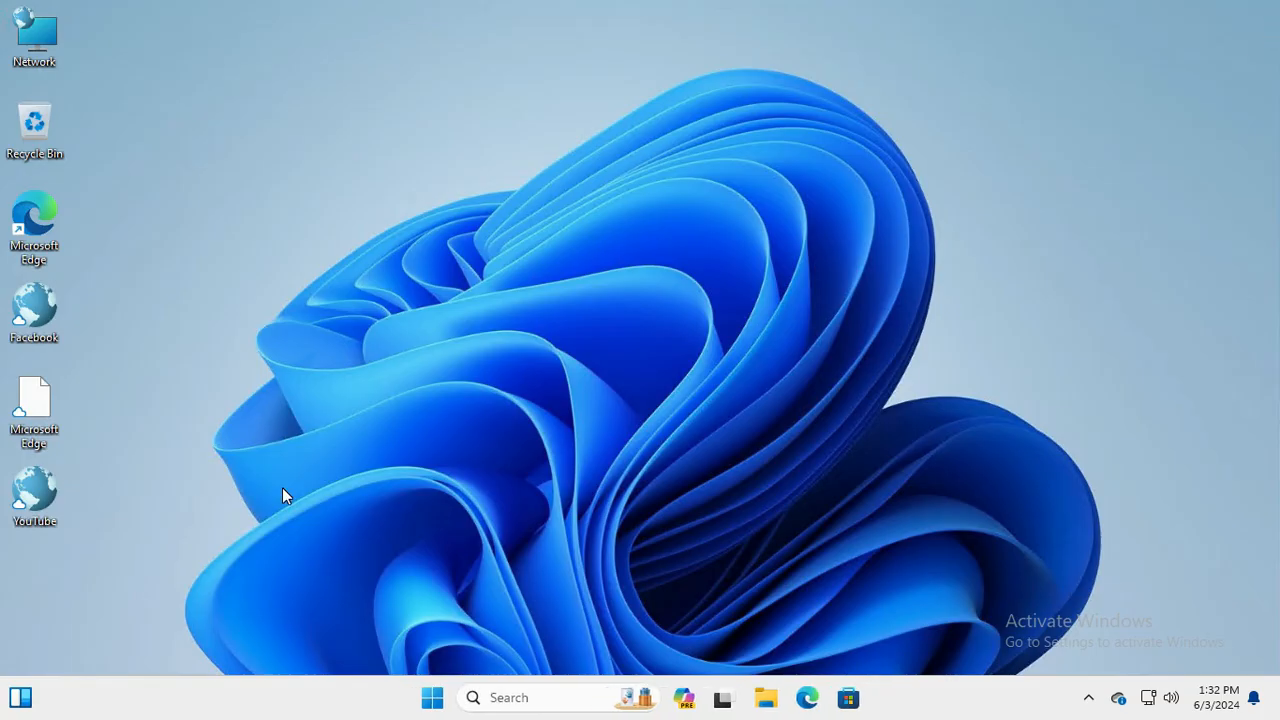
mouse_move(212, 568)
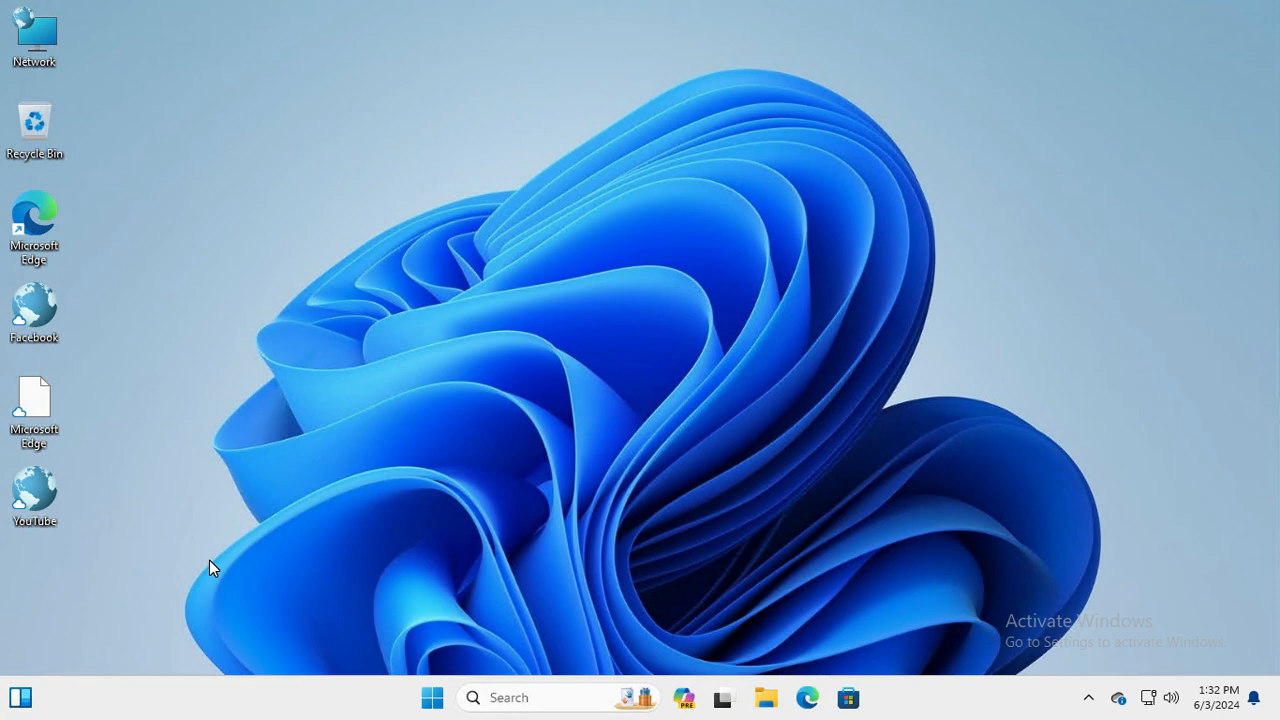